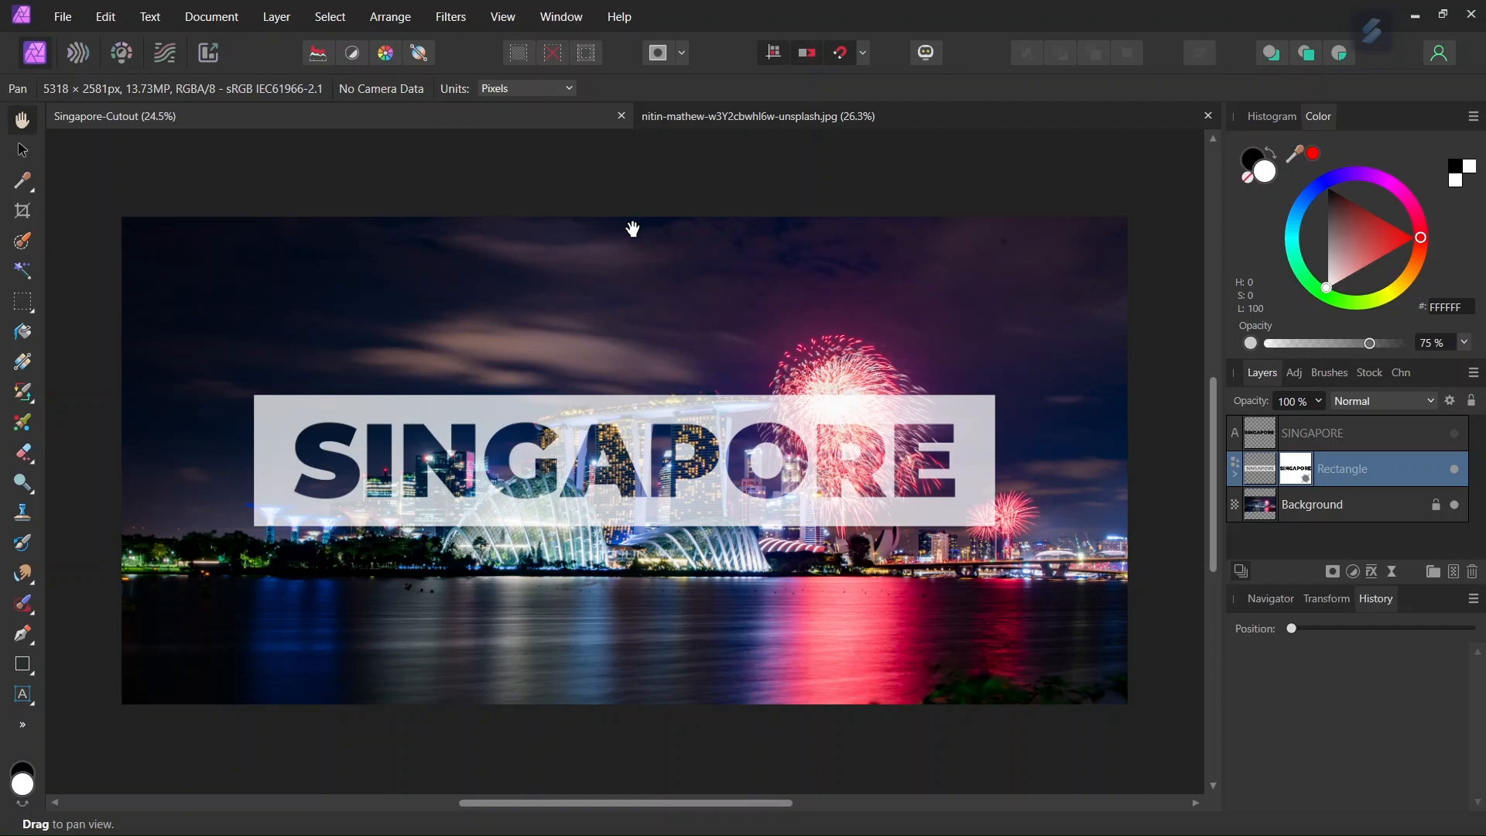
mouse_move(528, 311)
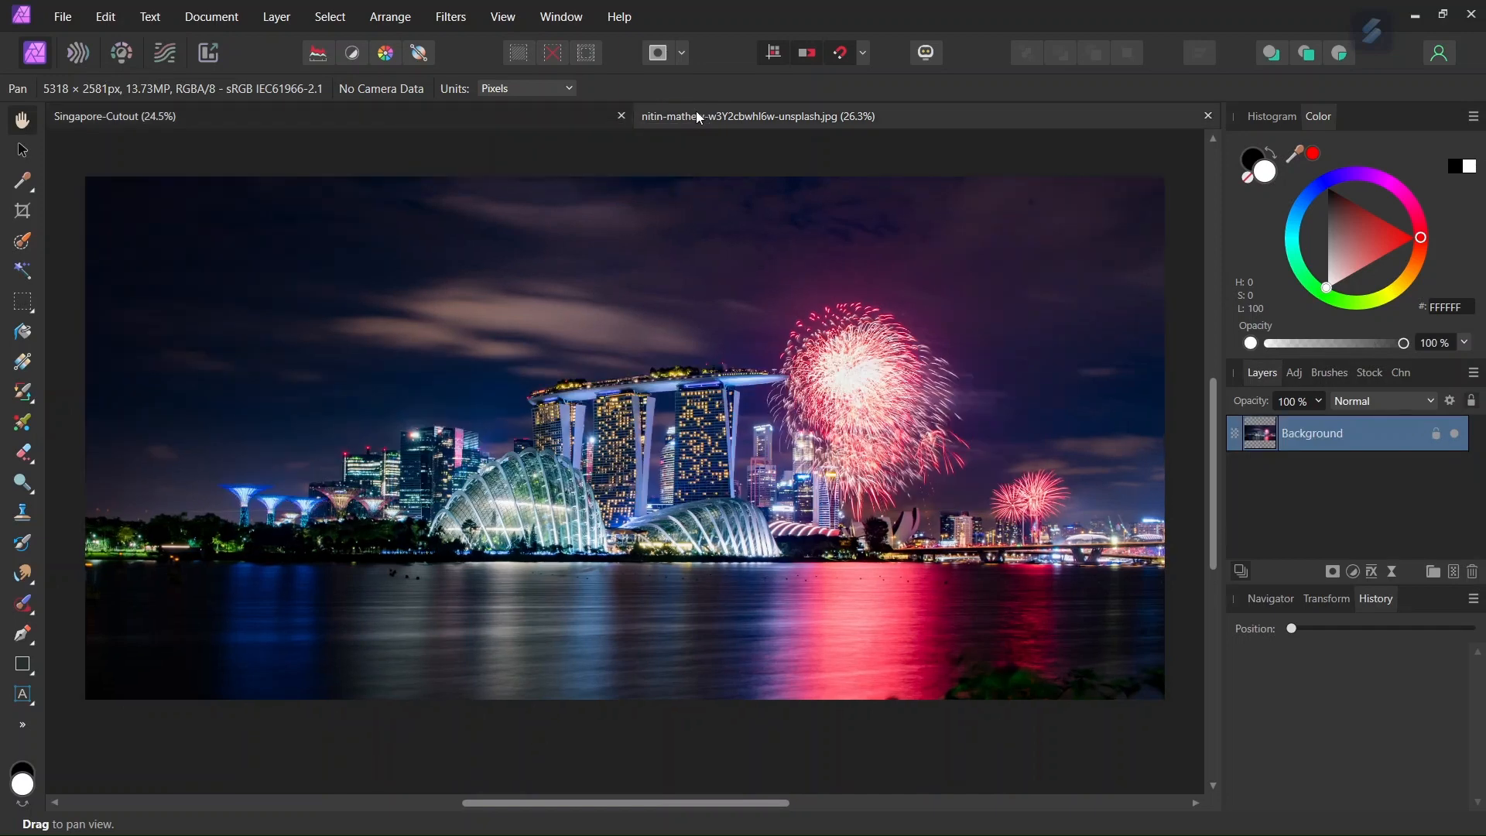
mouse_move(618, 218)
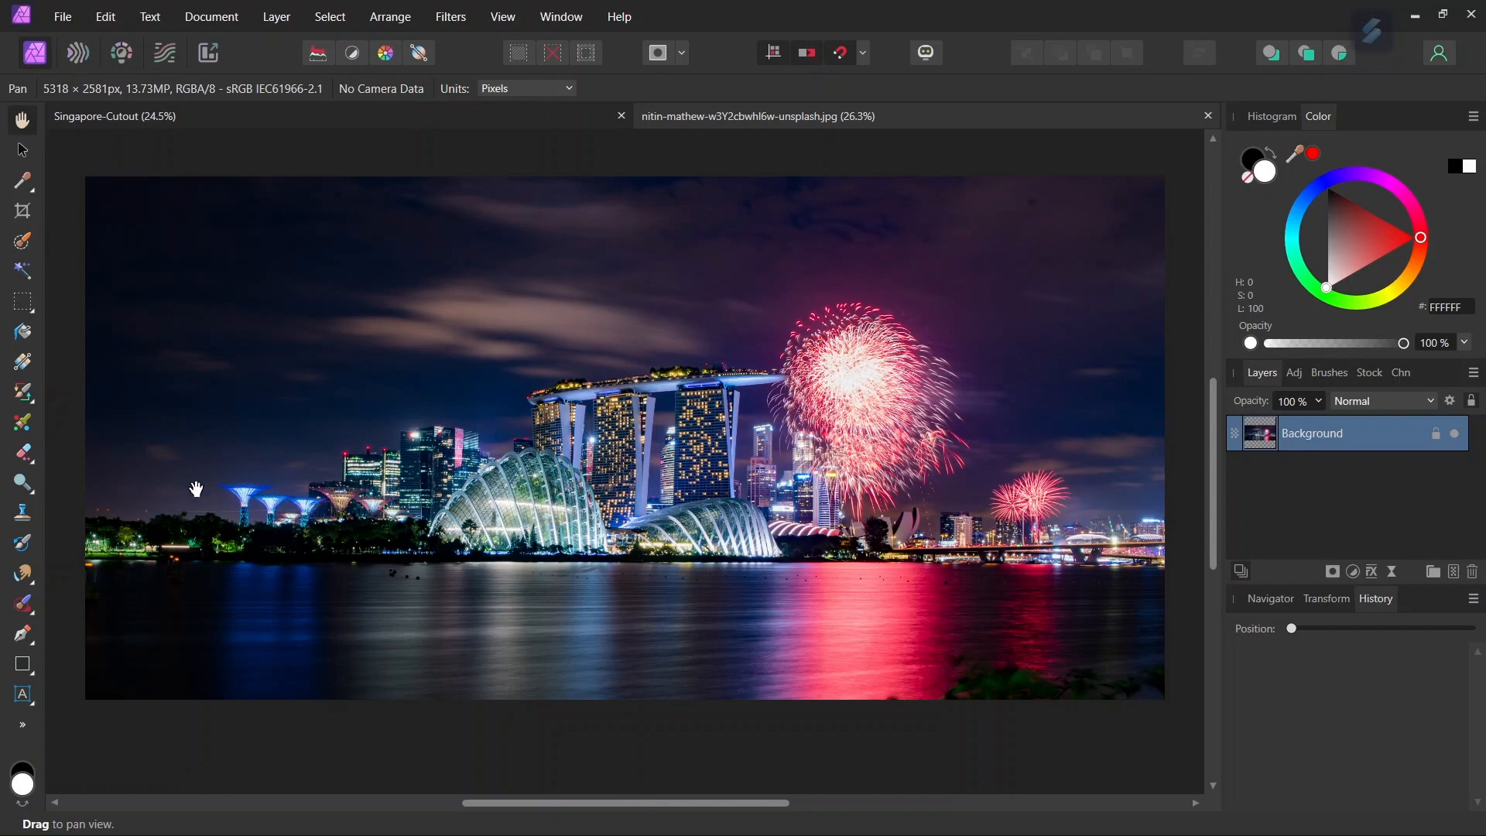
mouse_move(23, 666)
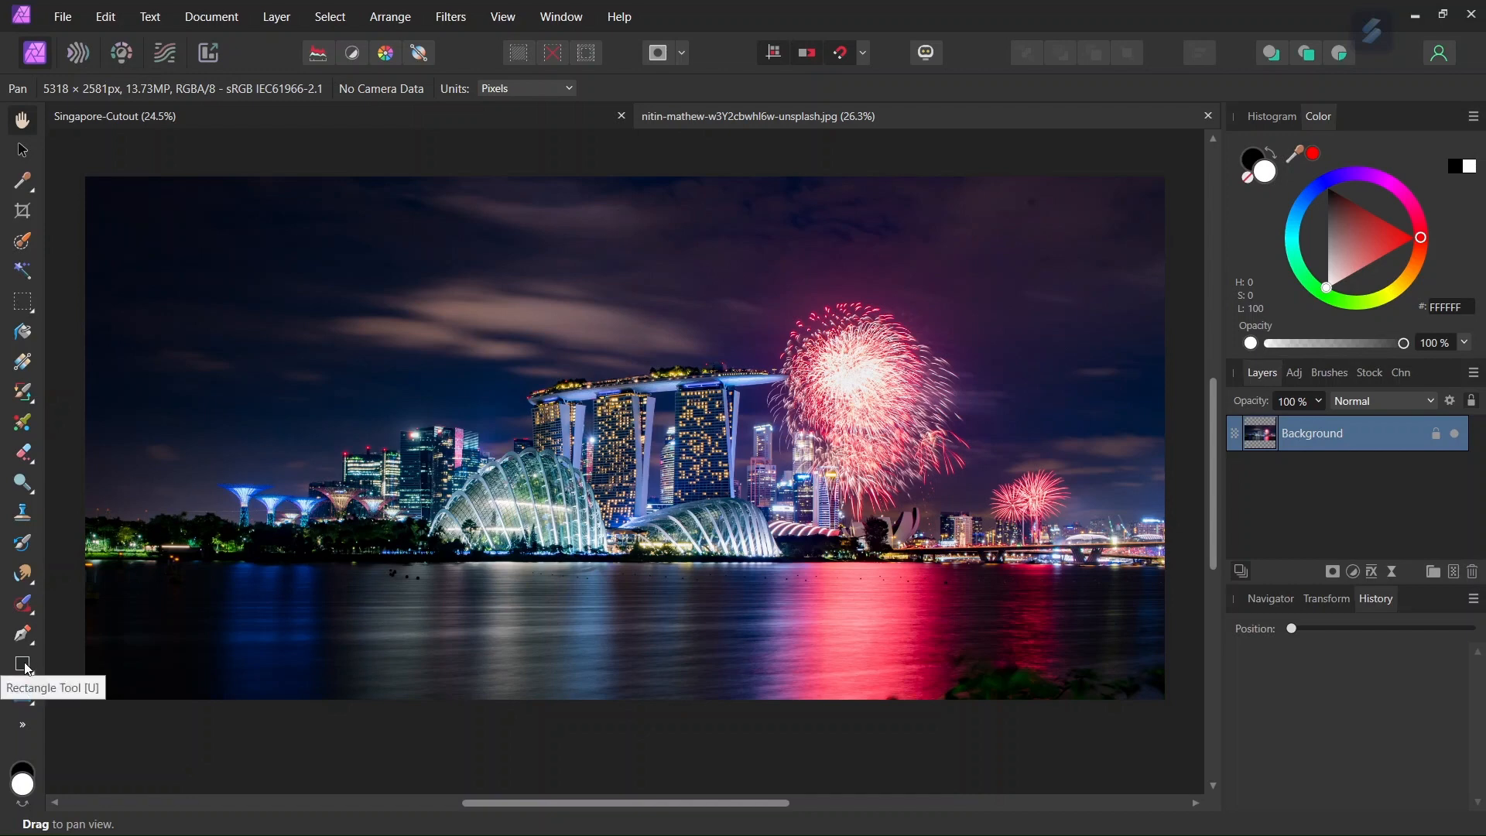
- Draw a wide white rectangle banner across the middle of the skyline photo
left_click(23, 664)
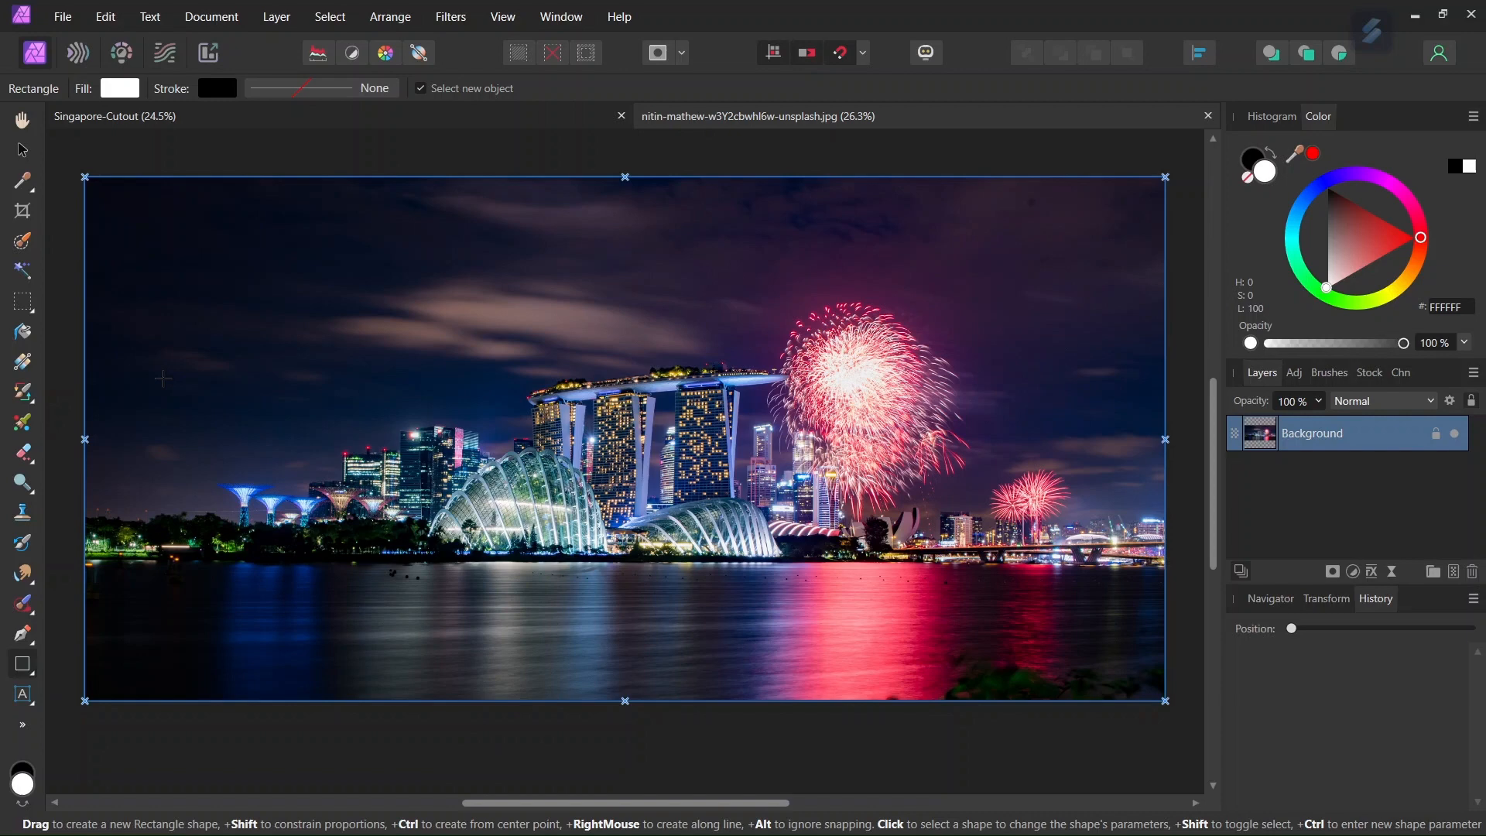
left_click_drag(164, 377, 875, 493)
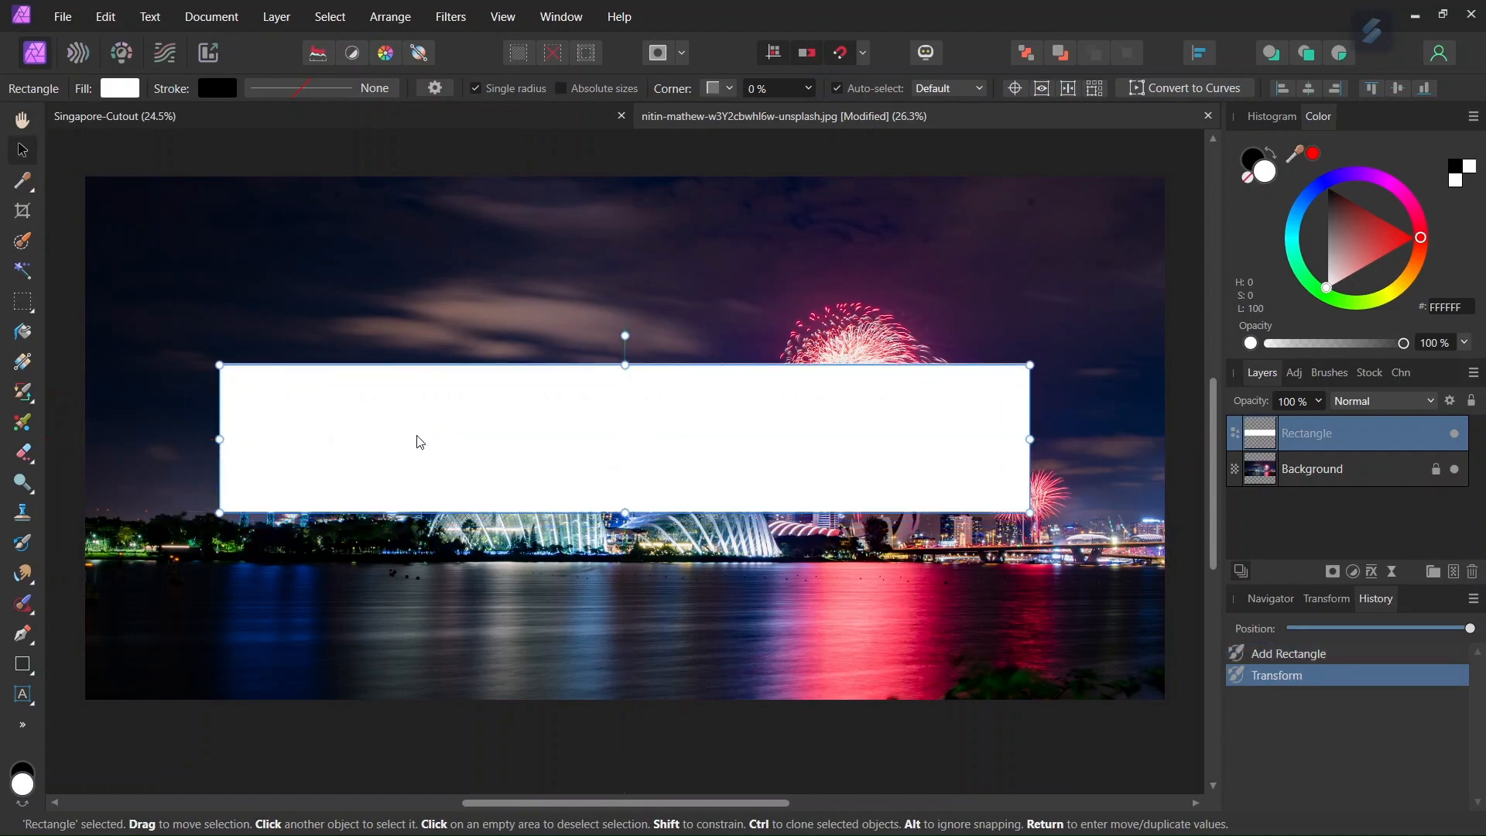
- With the Artistic Text Tool, choose Montserrat Black as the font
left_click(22, 694)
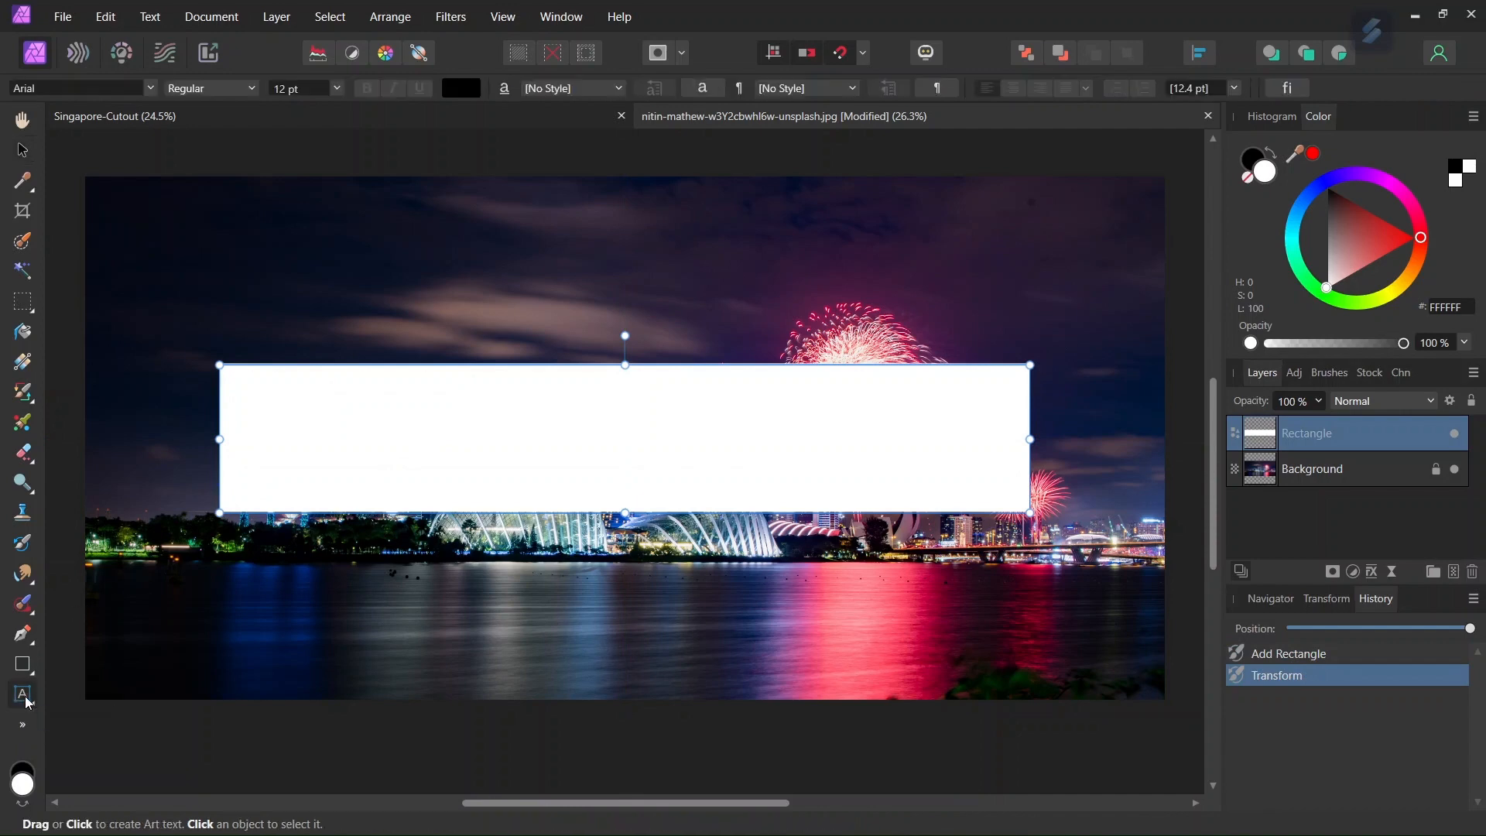
left_click(73, 87)
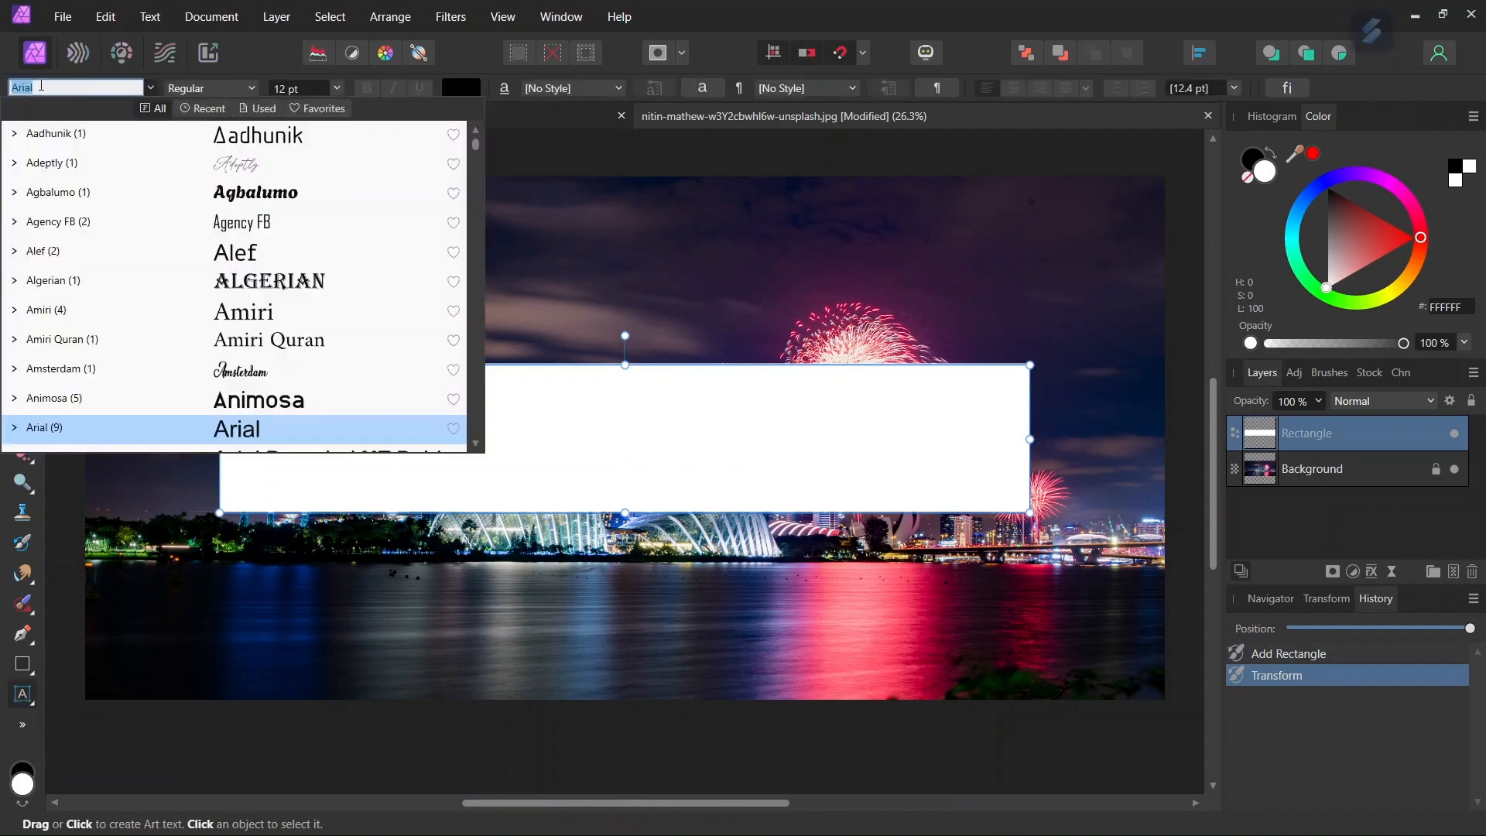
type("mont")
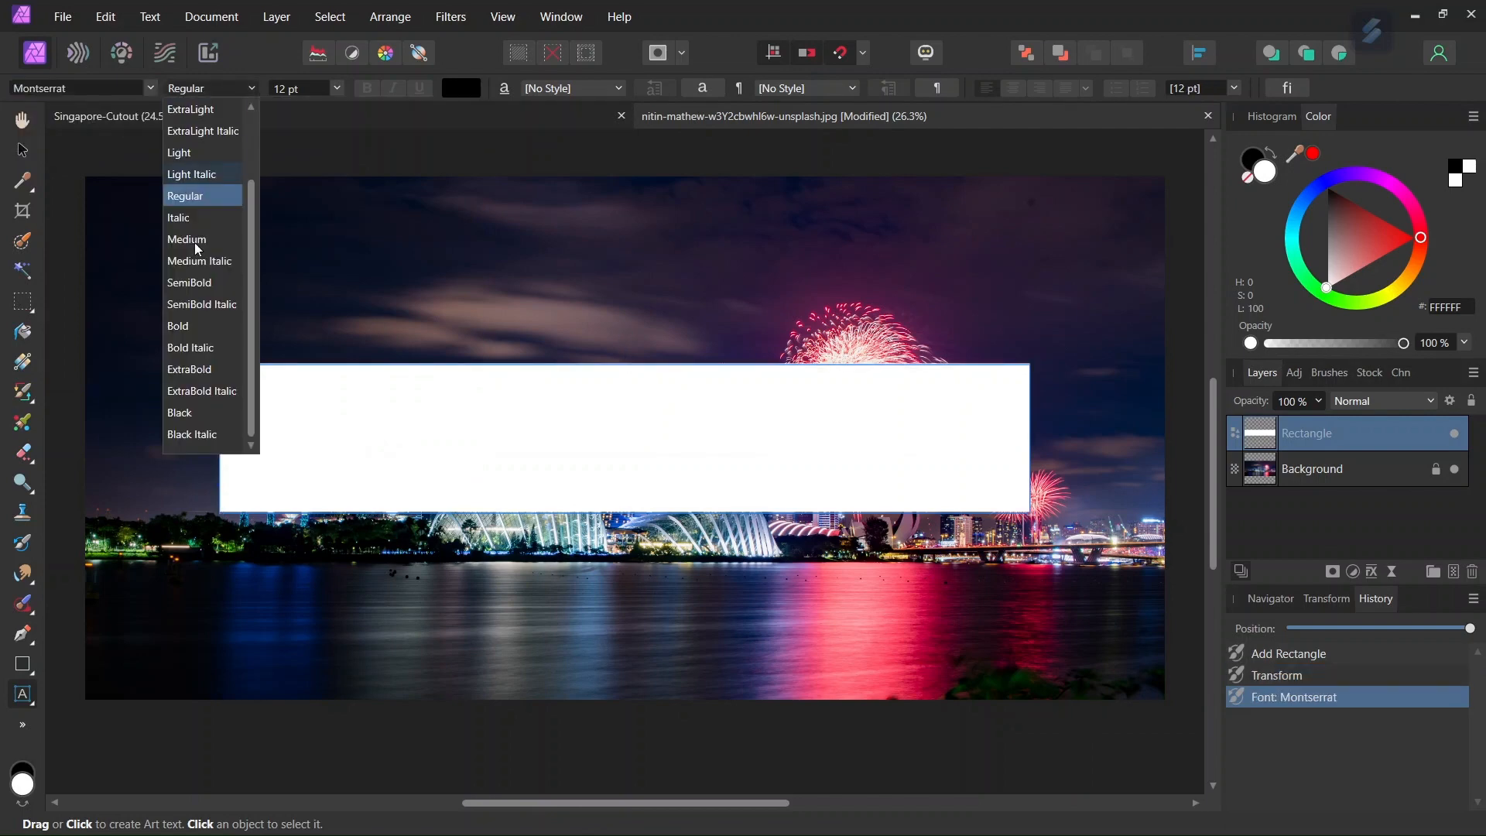
left_click(179, 412)
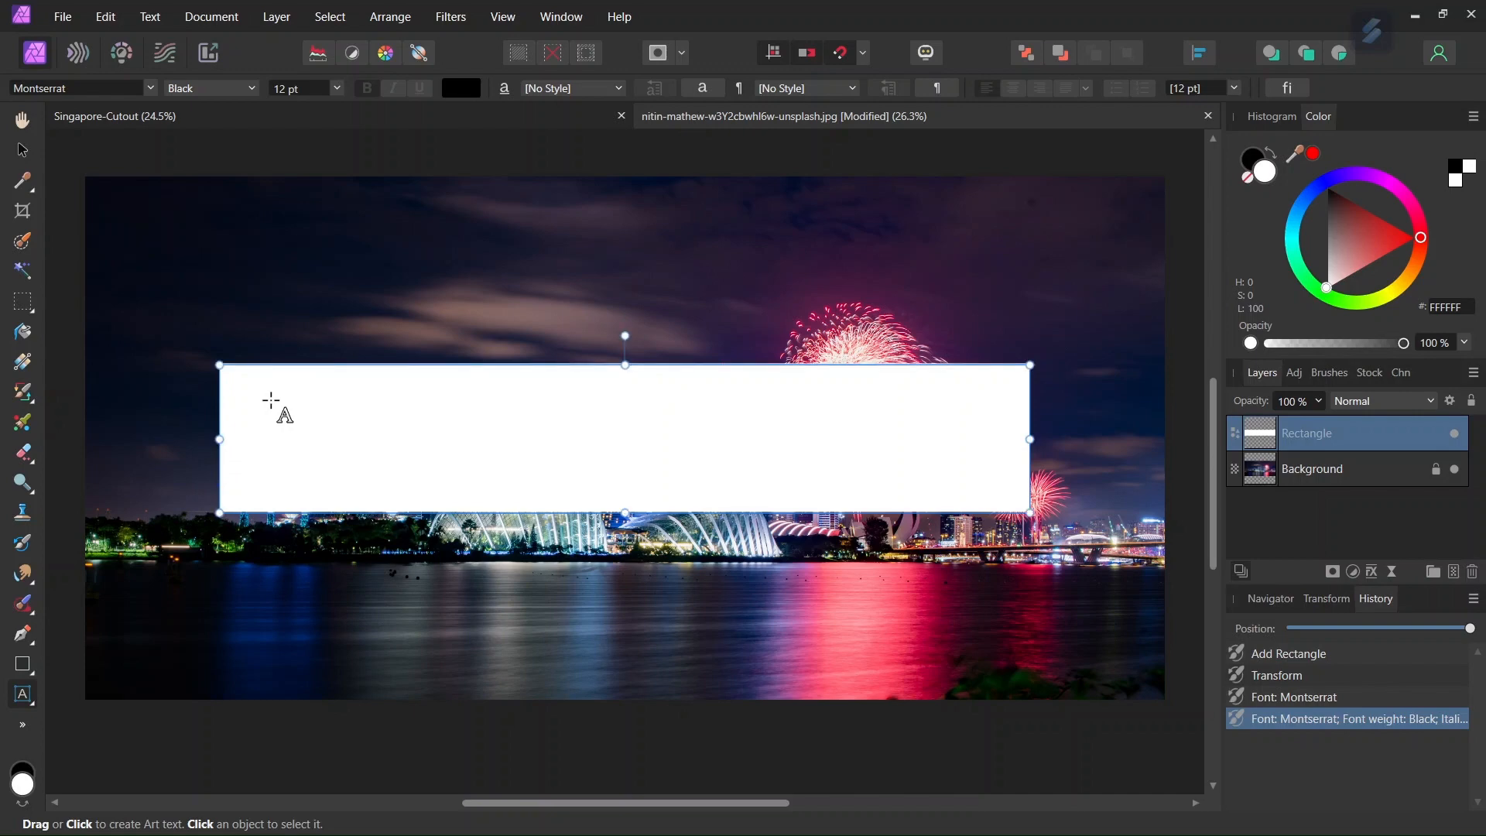
- Type SINGAPORE on the banner at font size 550
type("SIN")
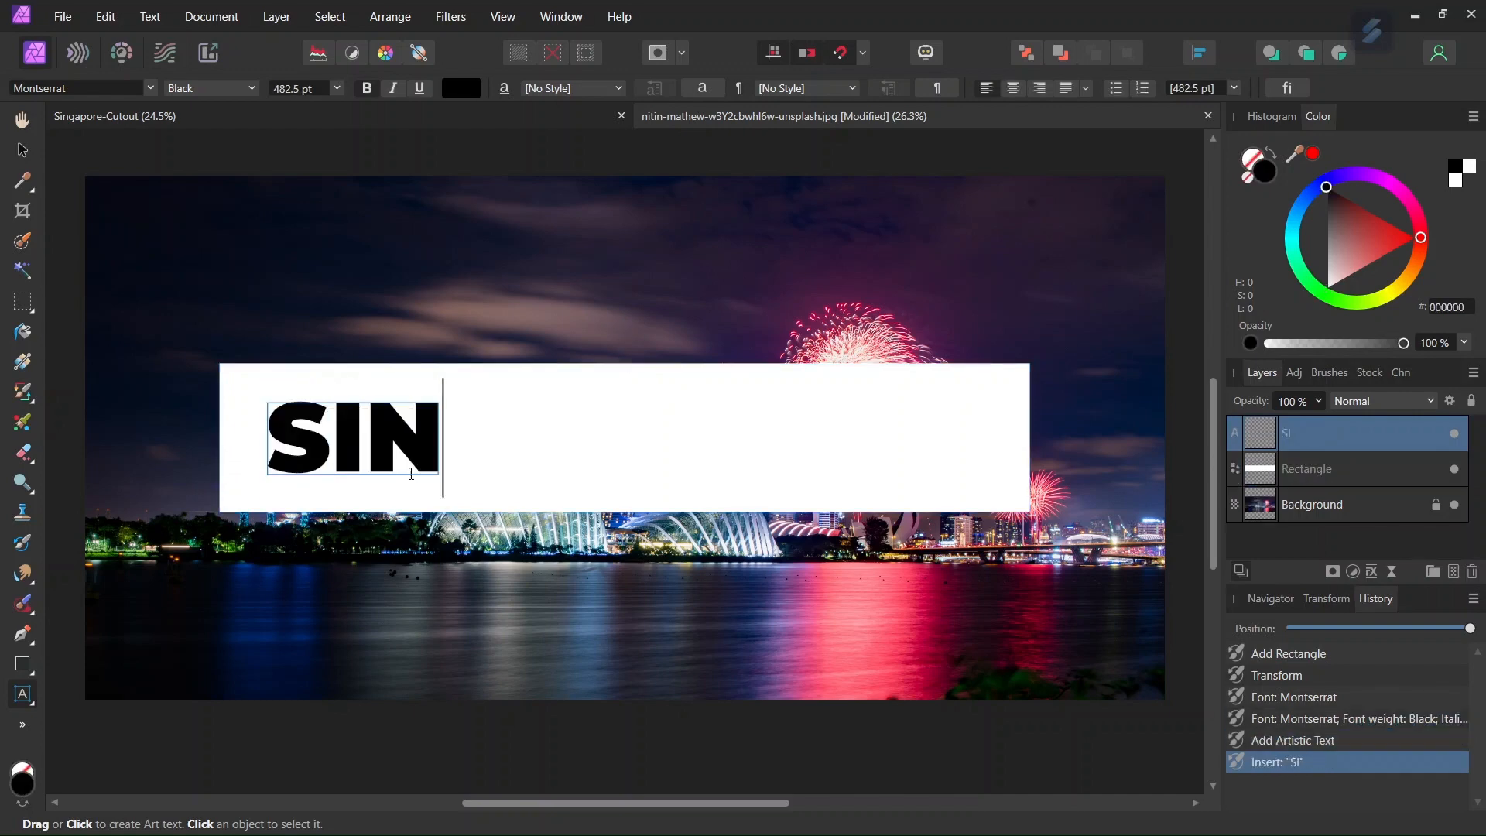
type("GAPORE")
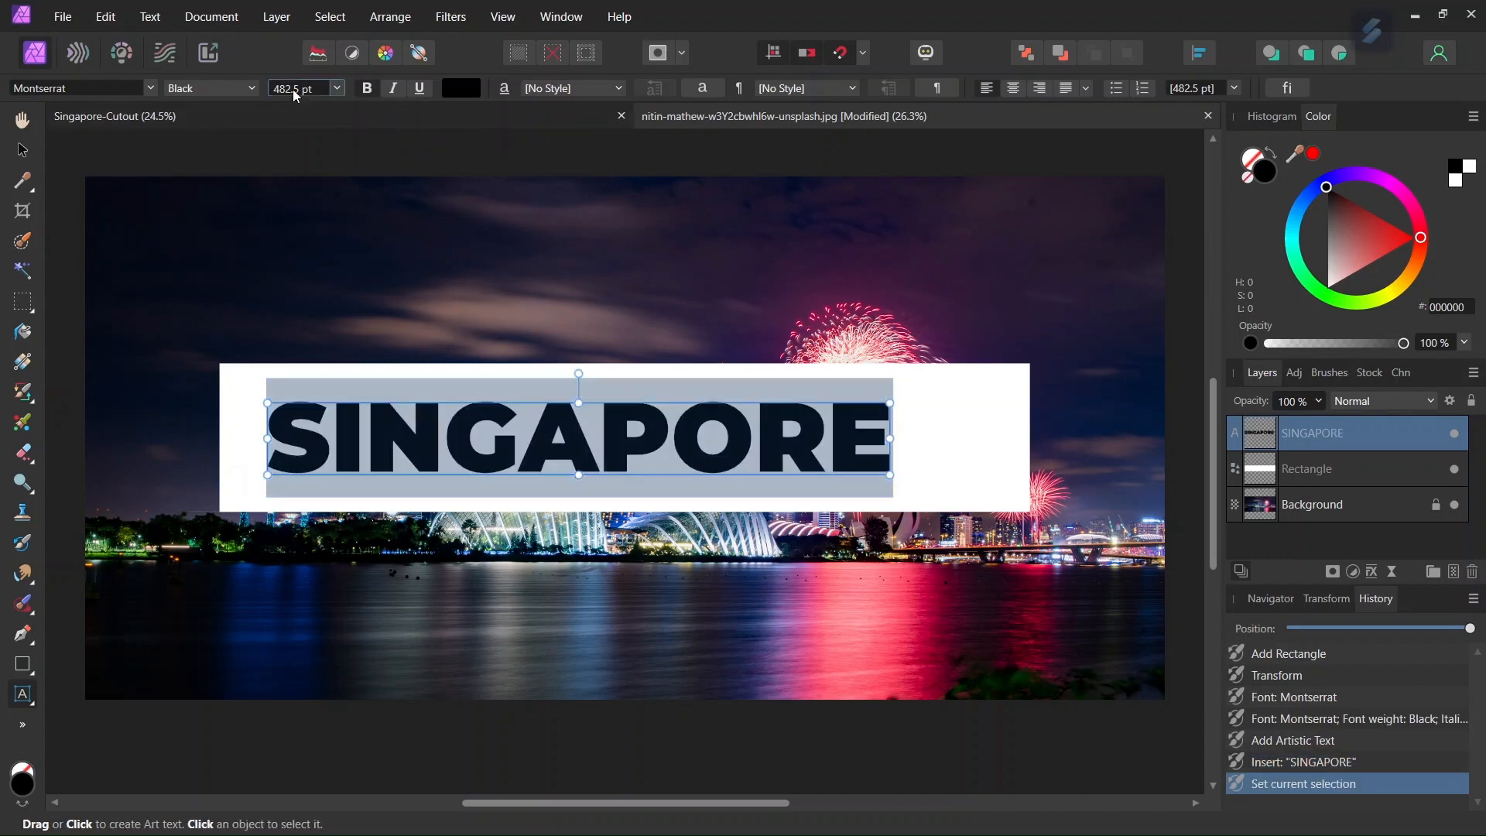
type("550")
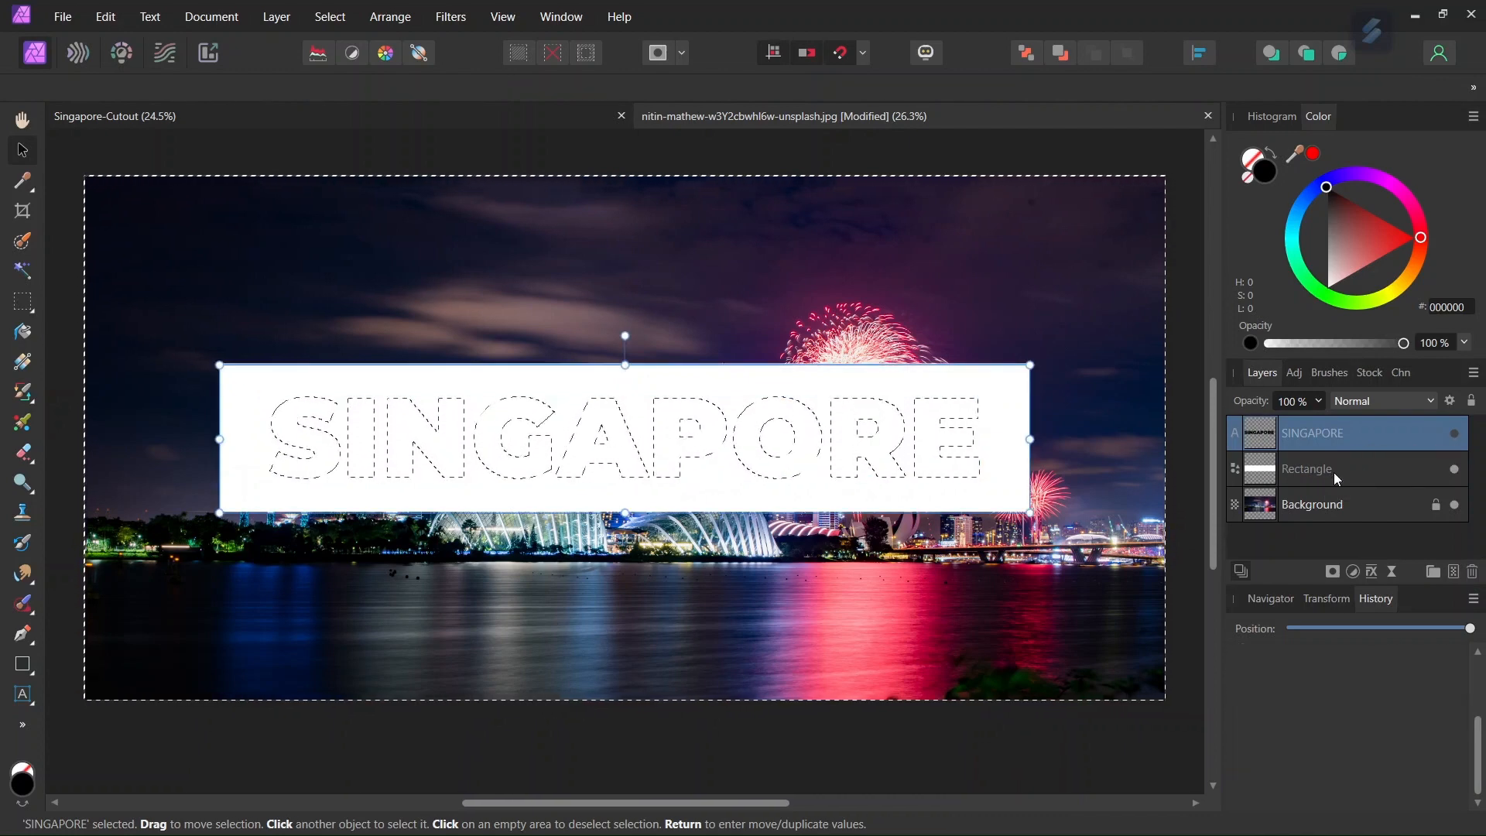
- Mask the Rectangle banner layer with the SINGAPORE selection, then reselect the banner layer
left_click(1306, 469)
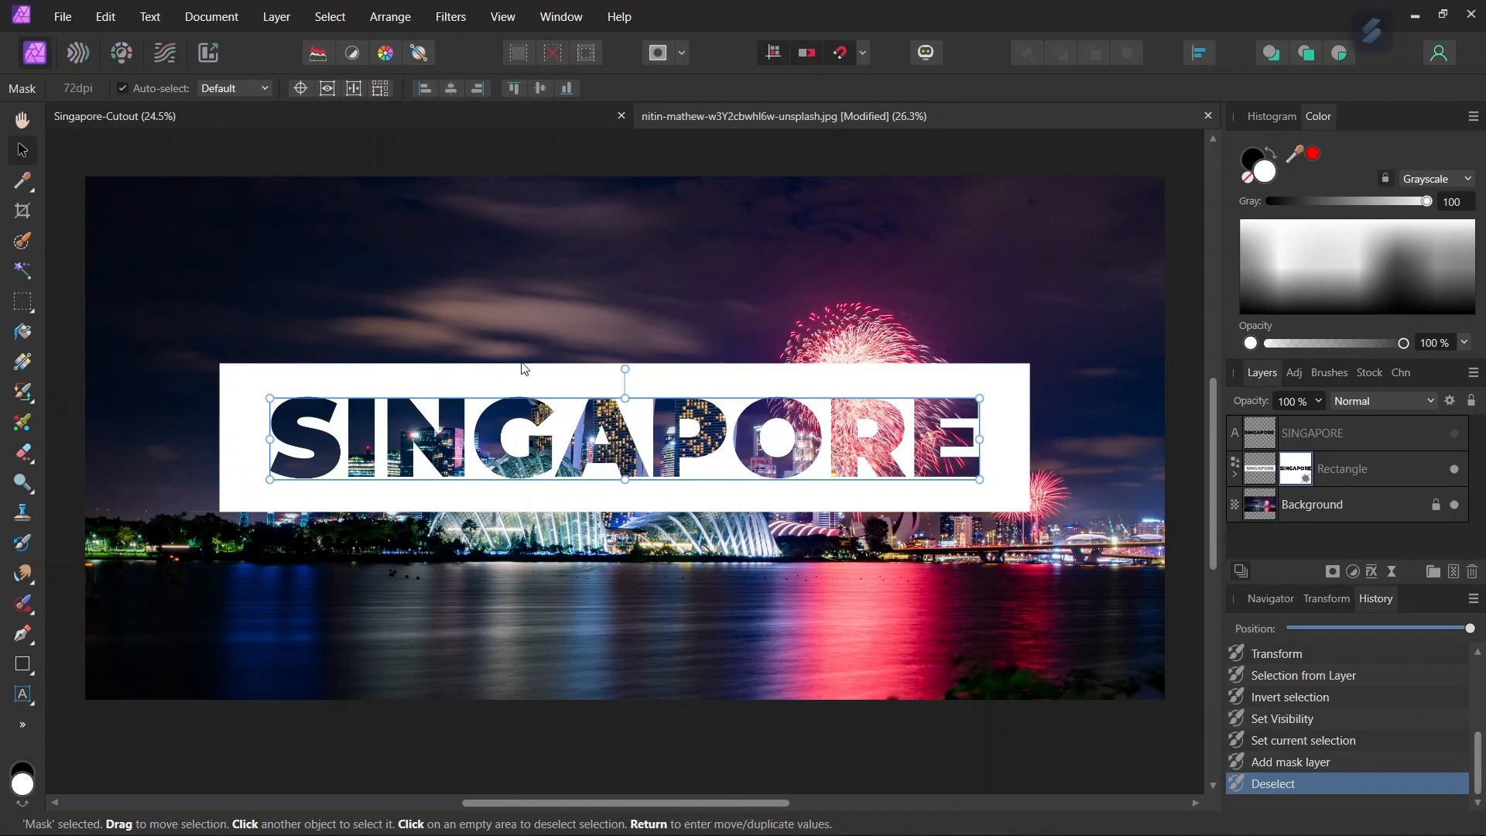
mouse_move(1234, 468)
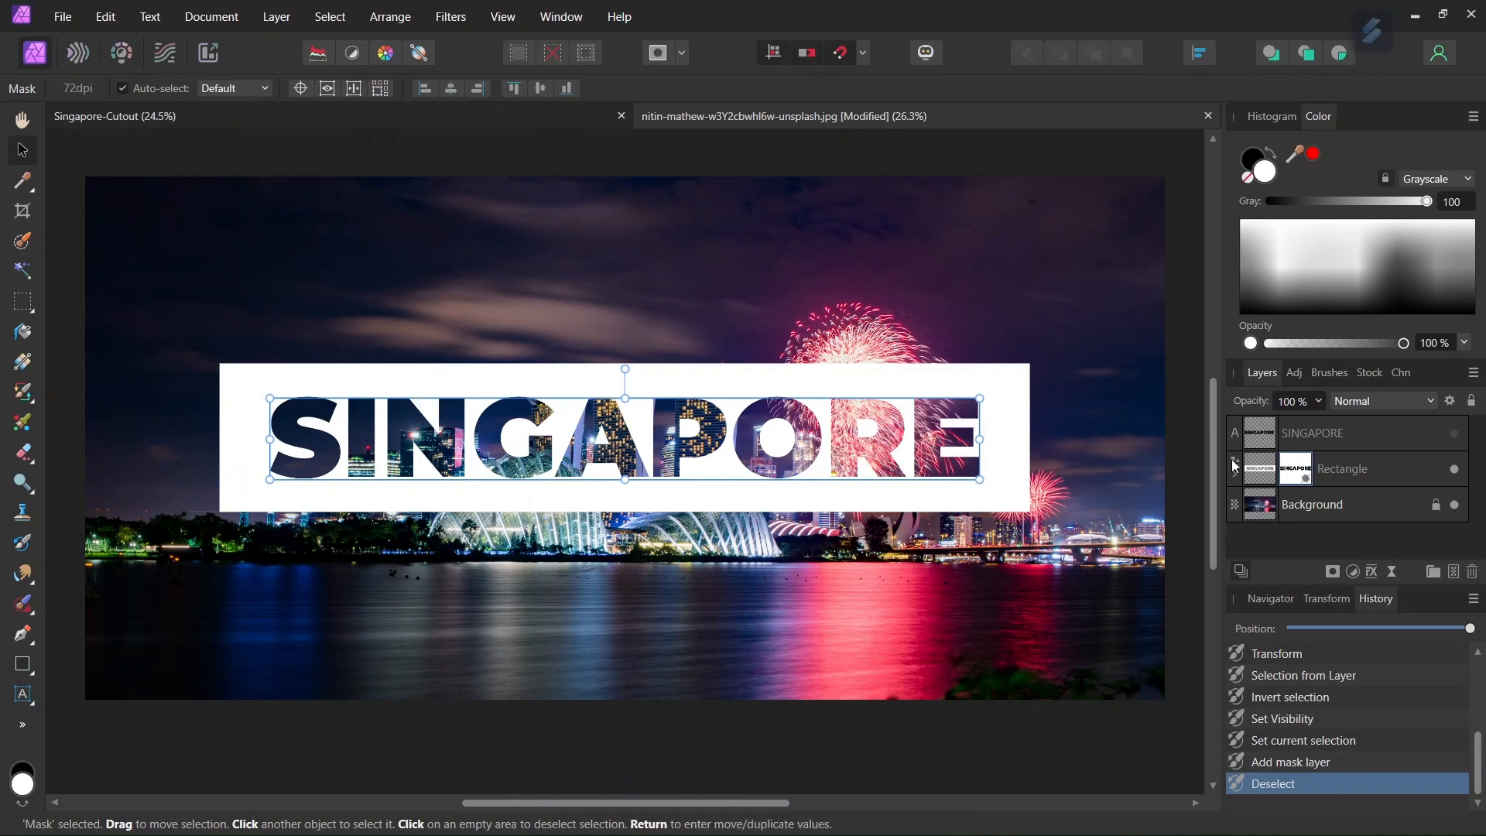
left_click(1371, 468)
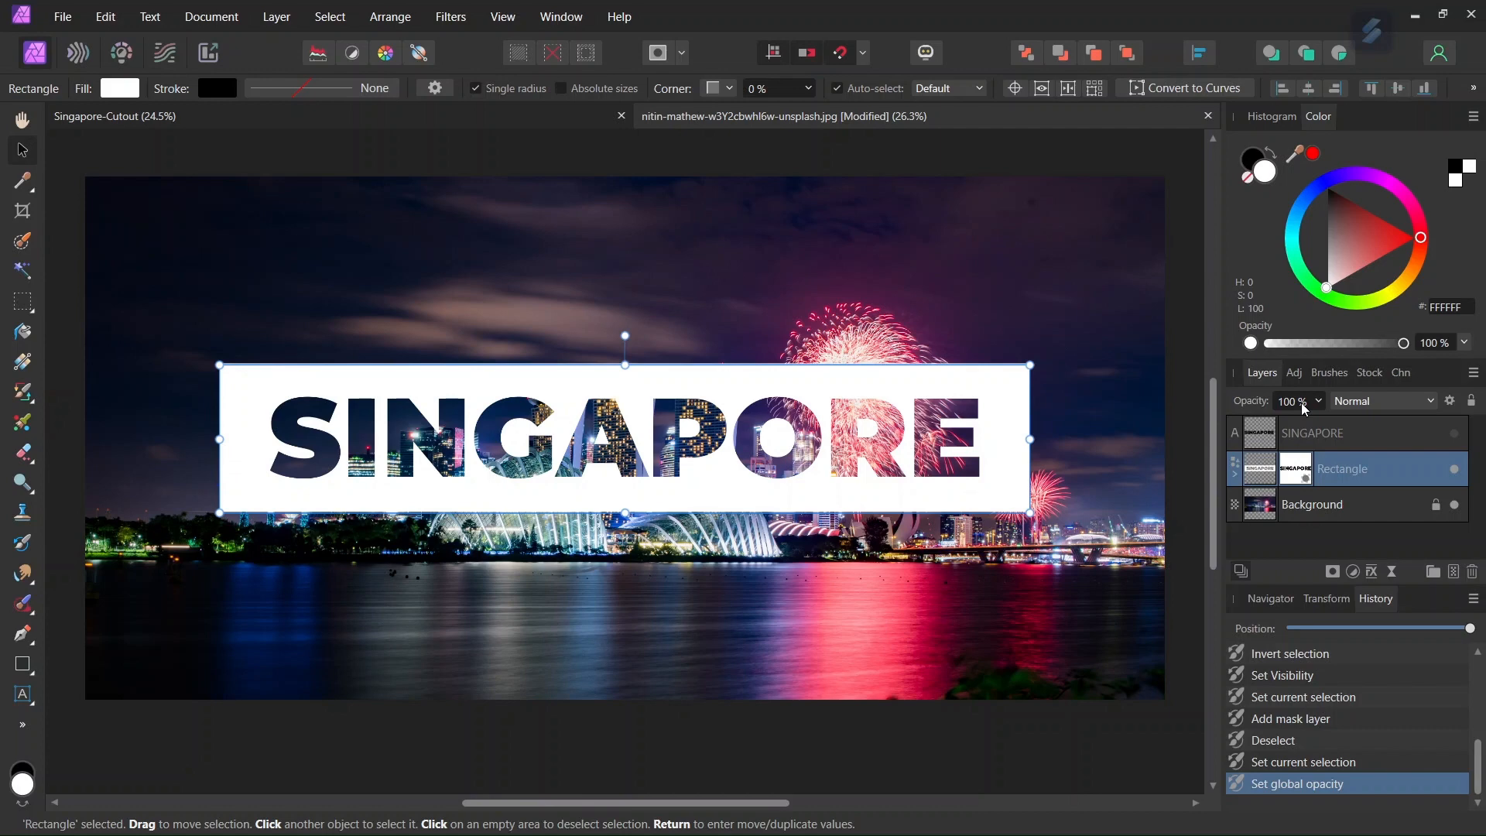
- Set the banner layer opacity to 75%, then select the Background layer
type("75 %")
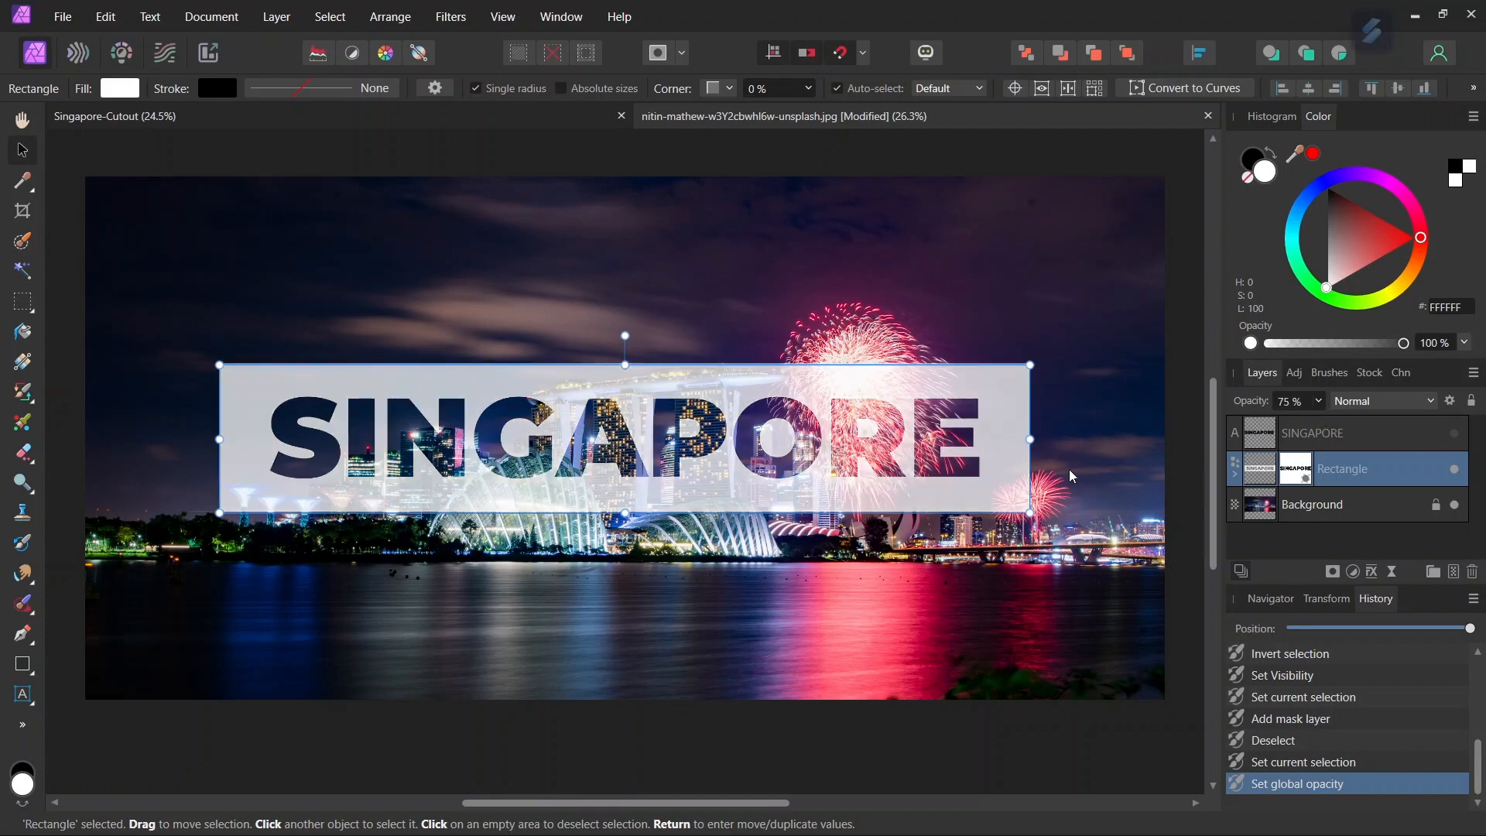
left_click(1312, 505)
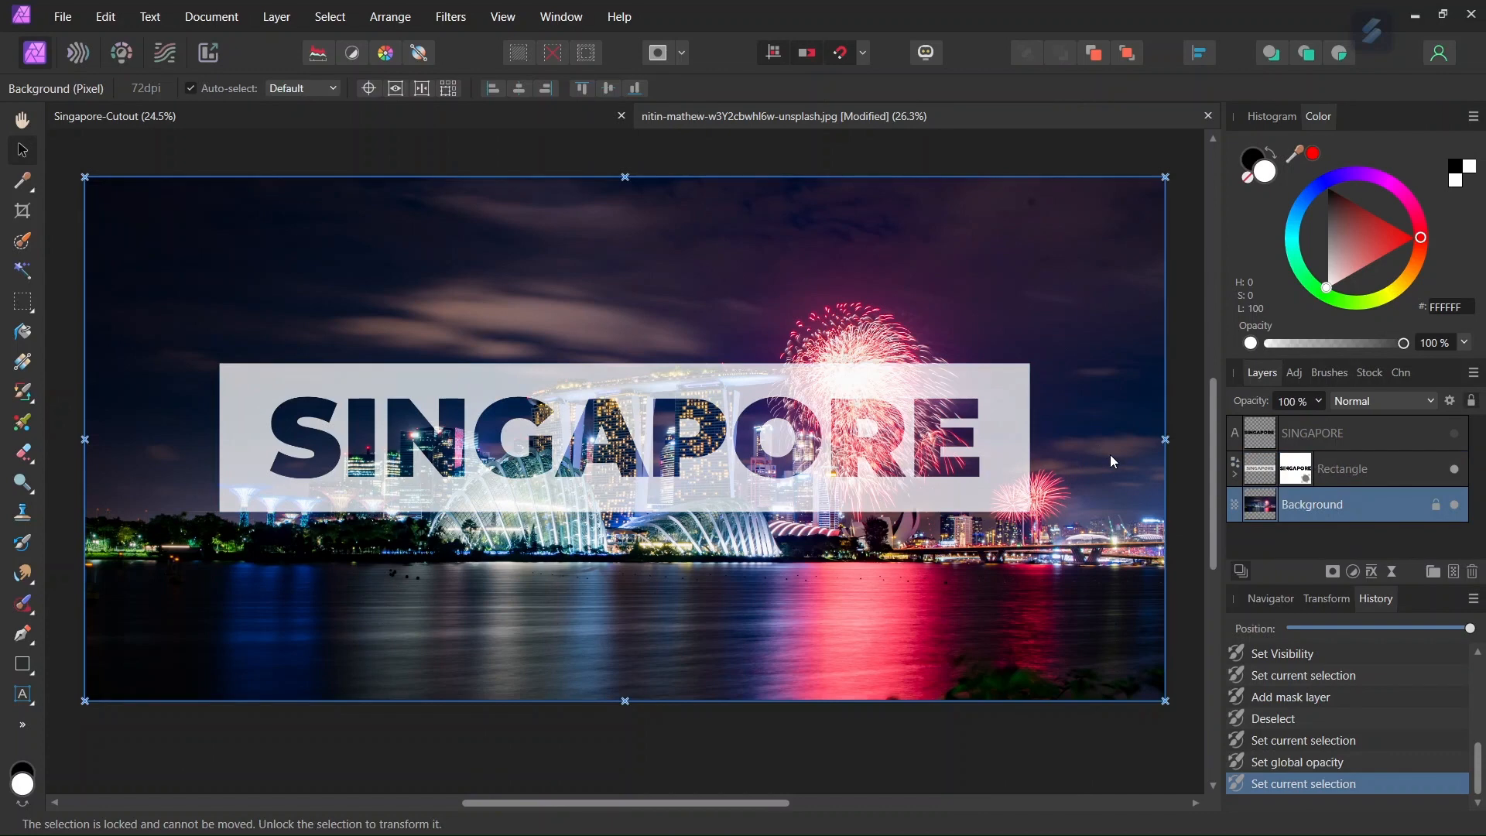
mouse_move(493, 357)
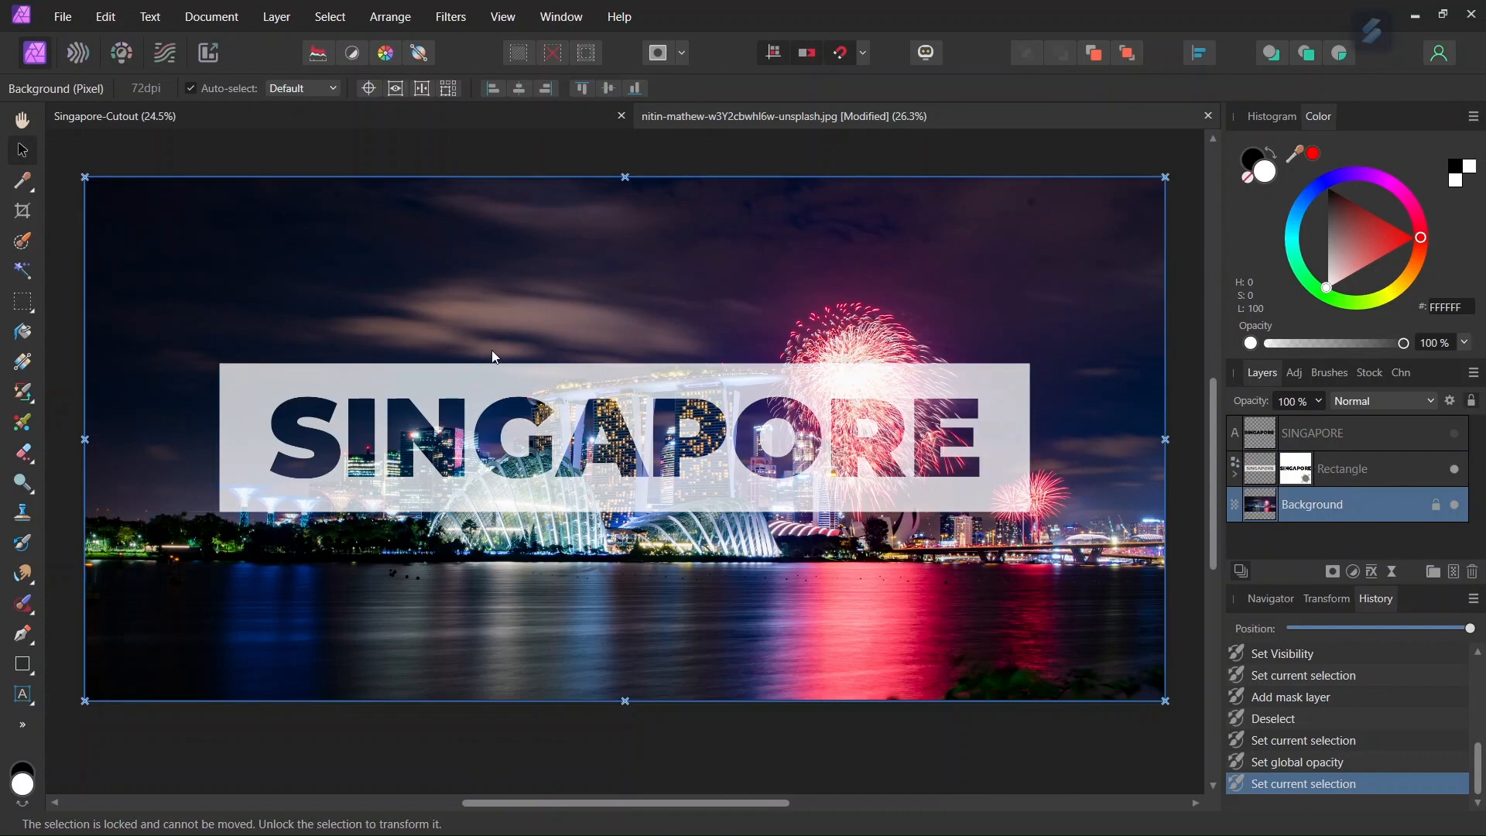